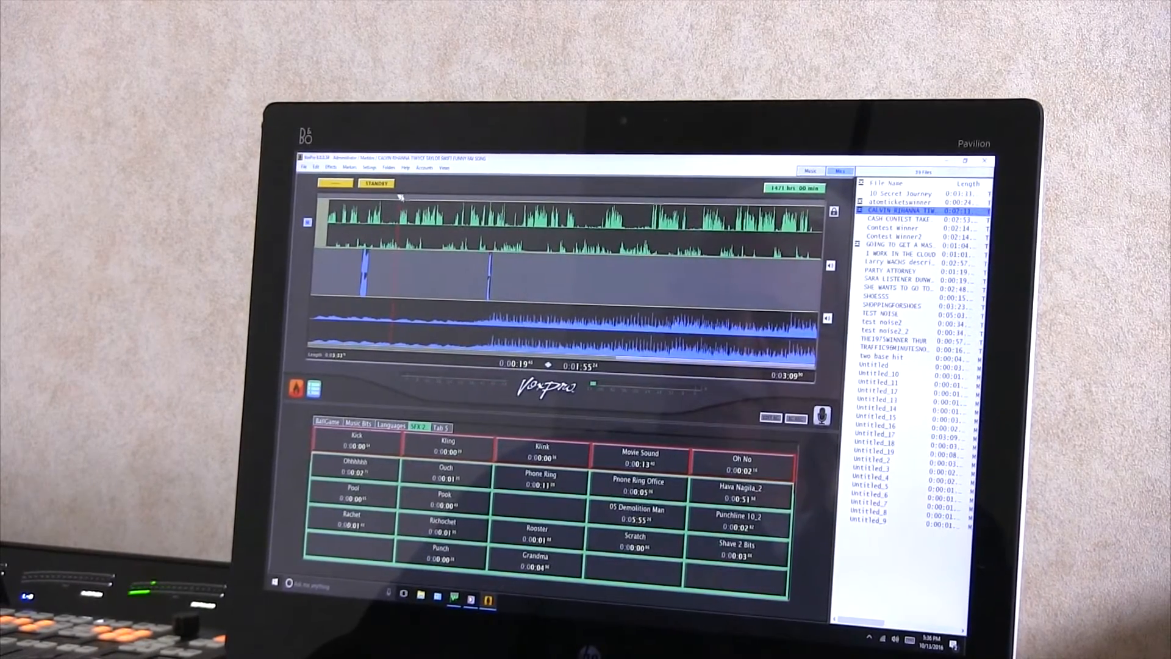
- Select the rooster clip on the middle track and bring up its padding/position options
click(374, 183)
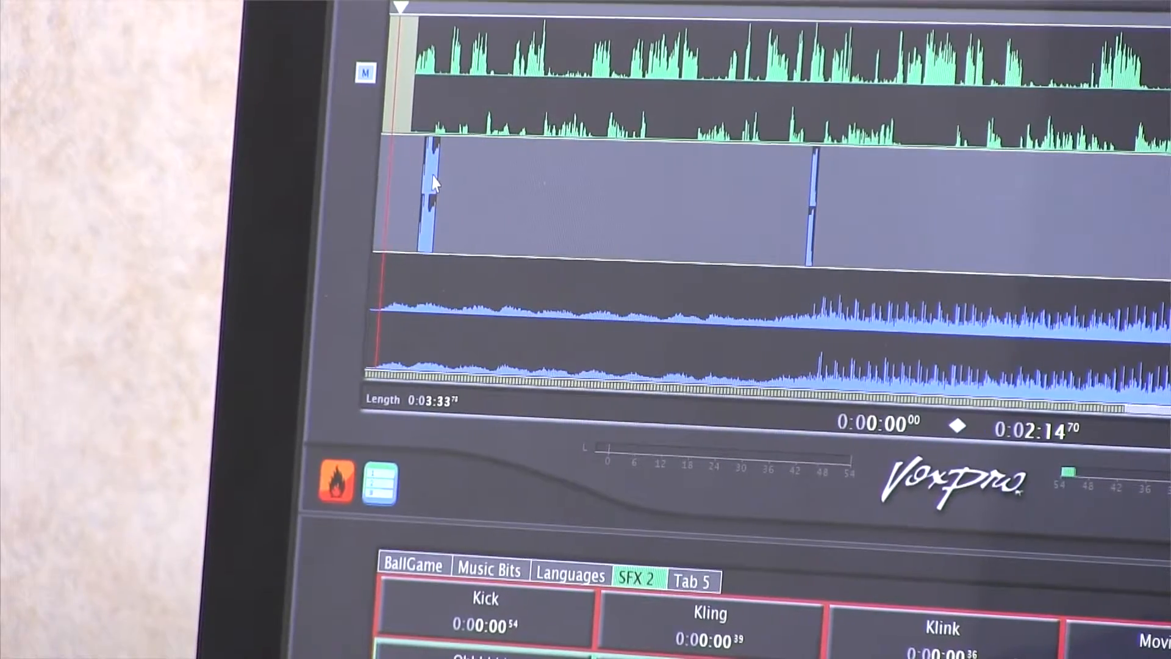
right_click(433, 187)
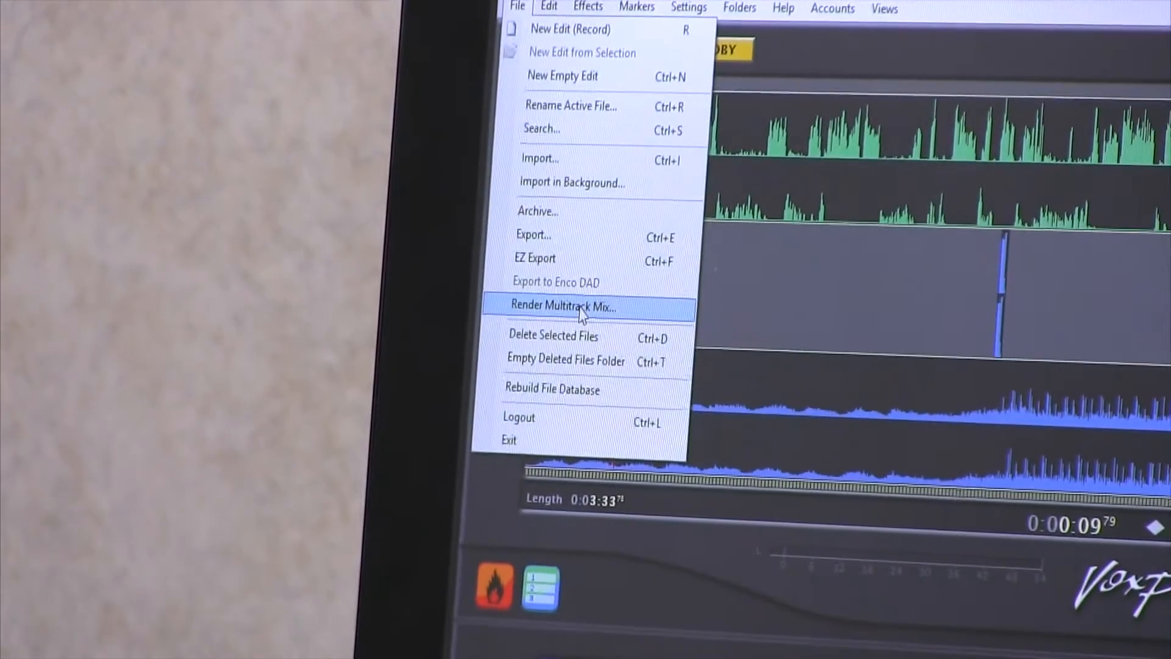
- Choose Render Multitrack Mix... from the File menu
click(563, 305)
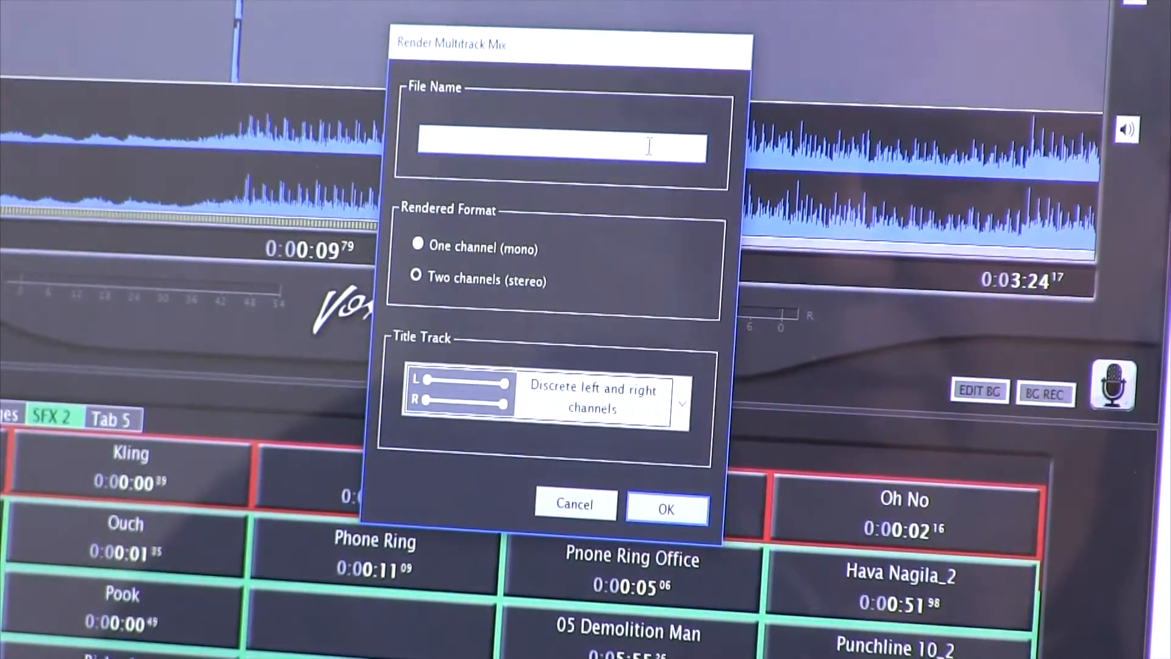
- Render the mix as a stereo file named 'new multi mix'
text(new multi)
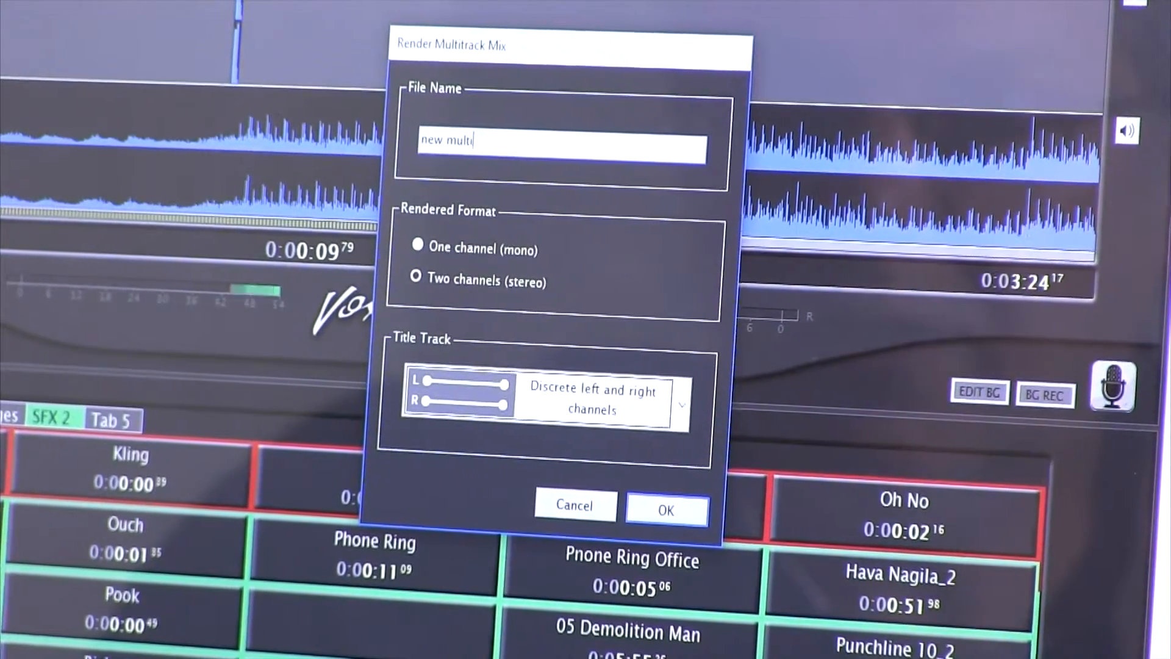
text(mix)
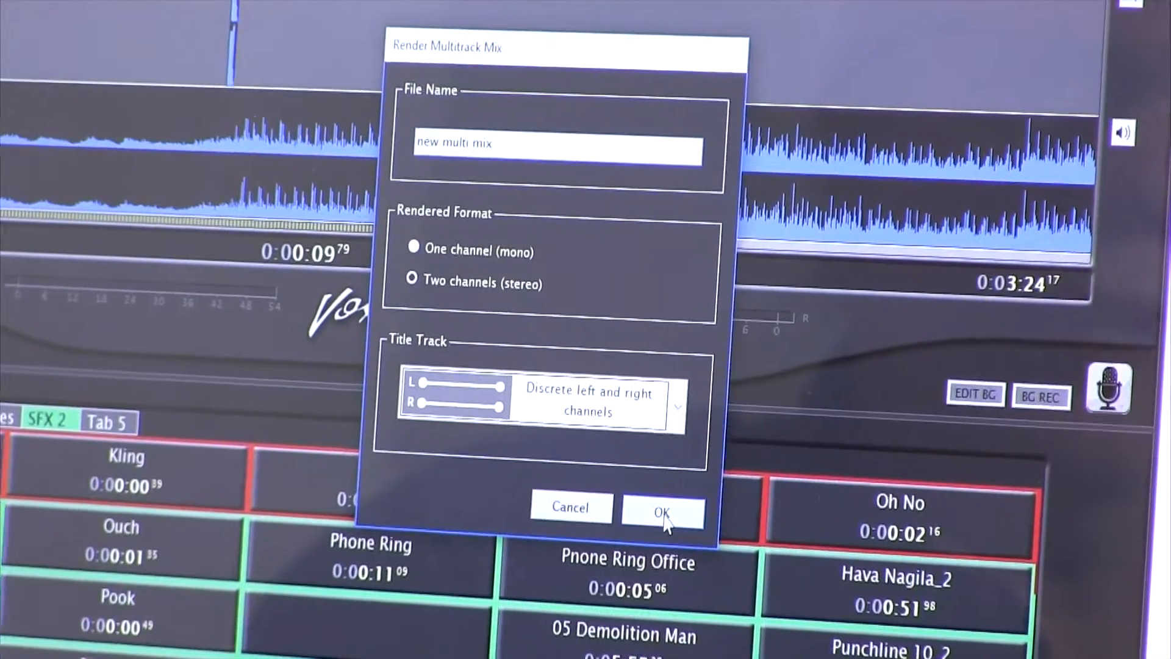
click(661, 512)
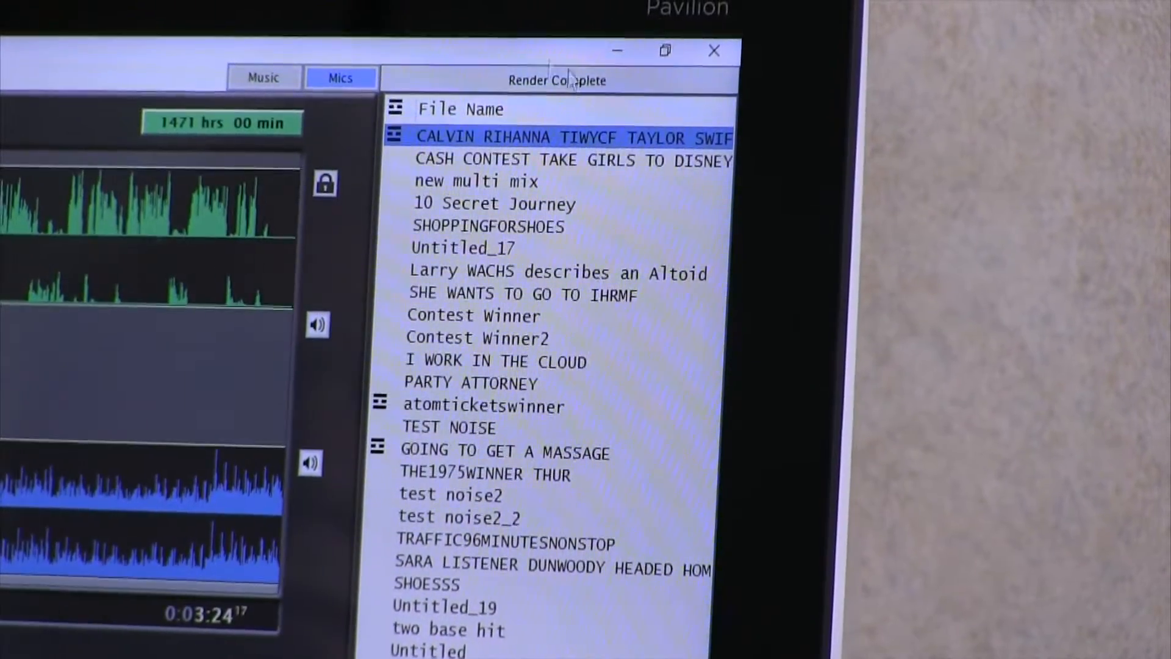
- Load the rendered 'new multi mix' file from the file list into the editor
click(478, 190)
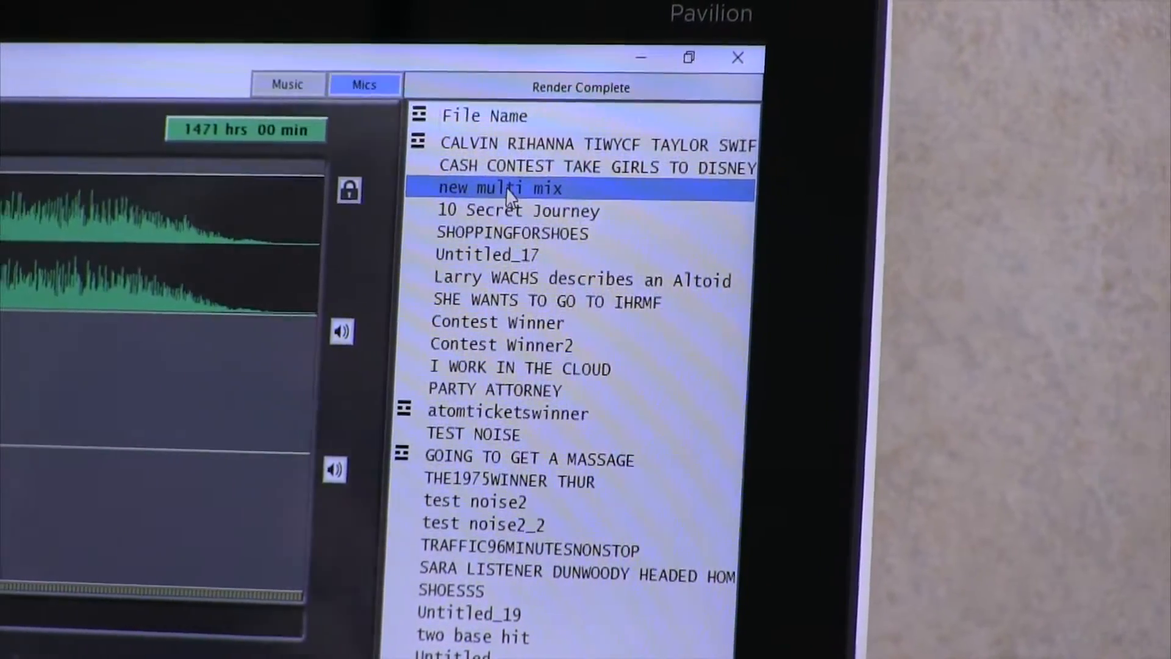
double_click(500, 188)
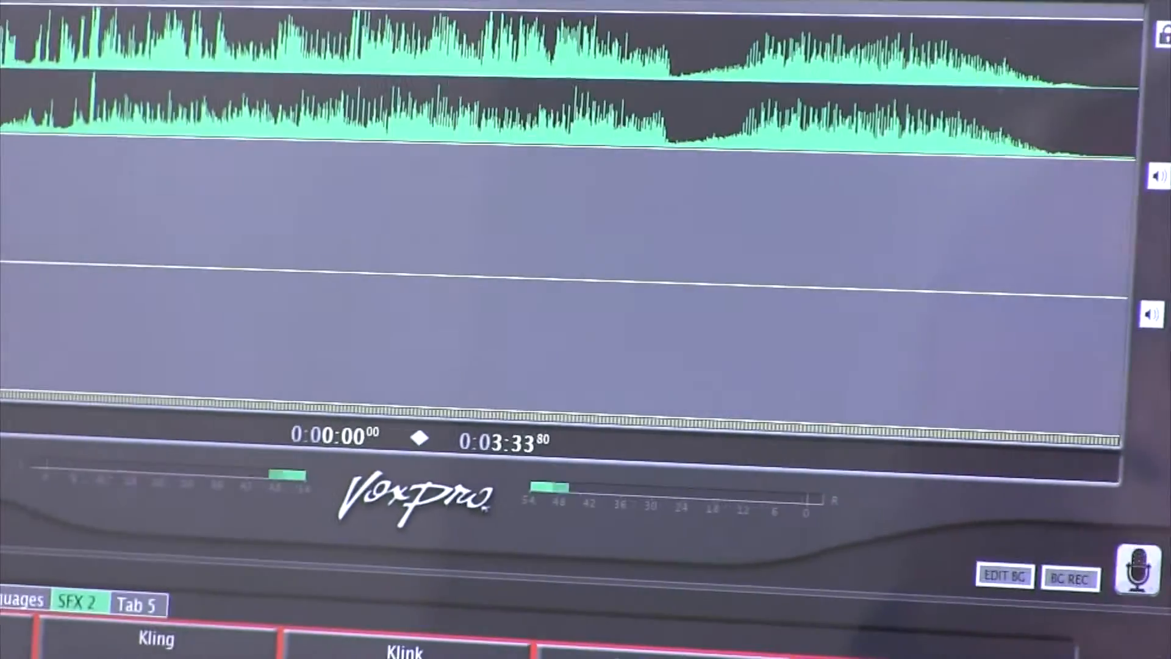